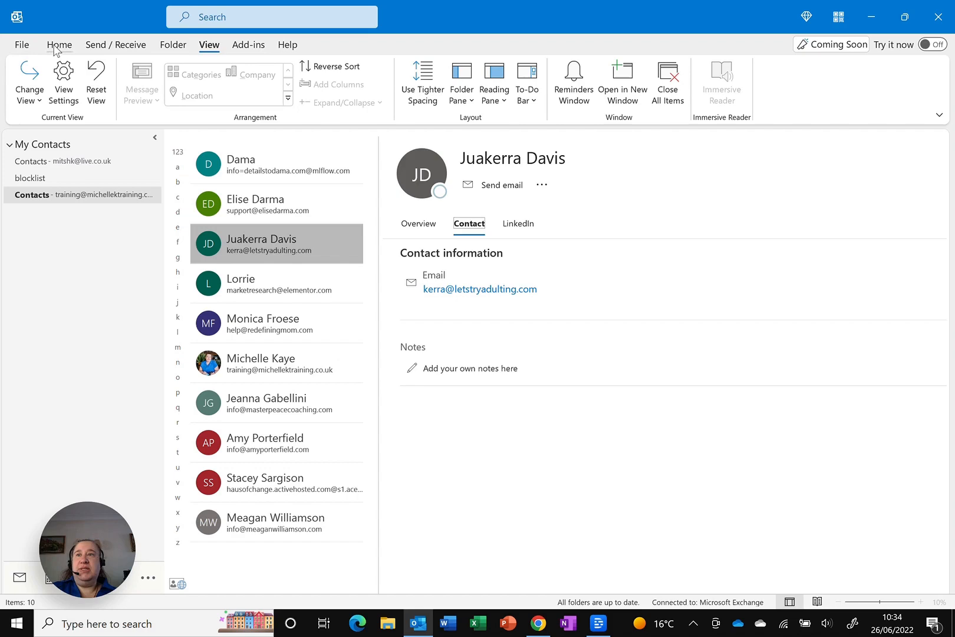
Switch the ribbon from view settings to the Home contact commands.
click(58, 44)
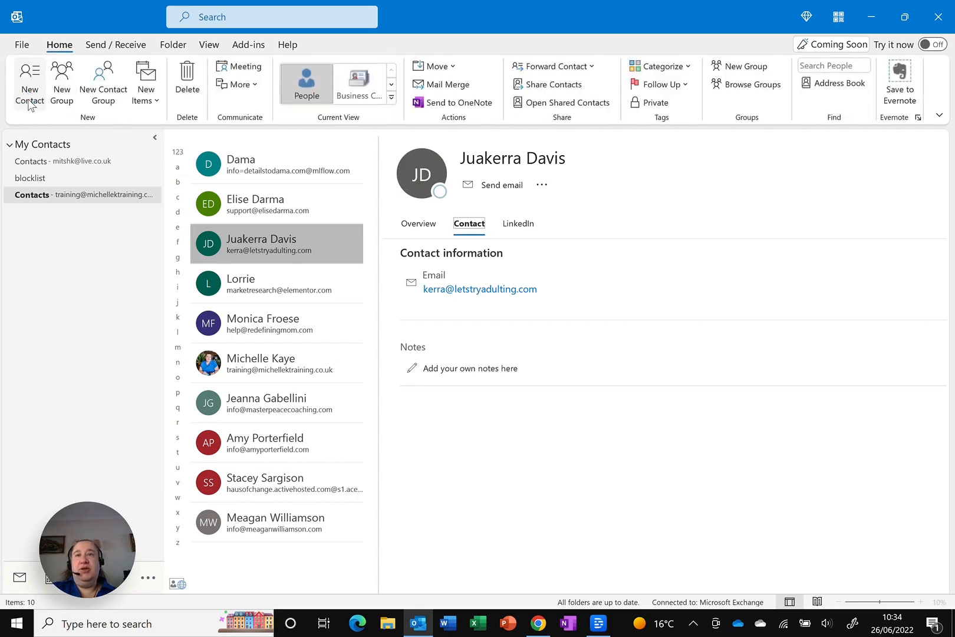
click(28, 83)
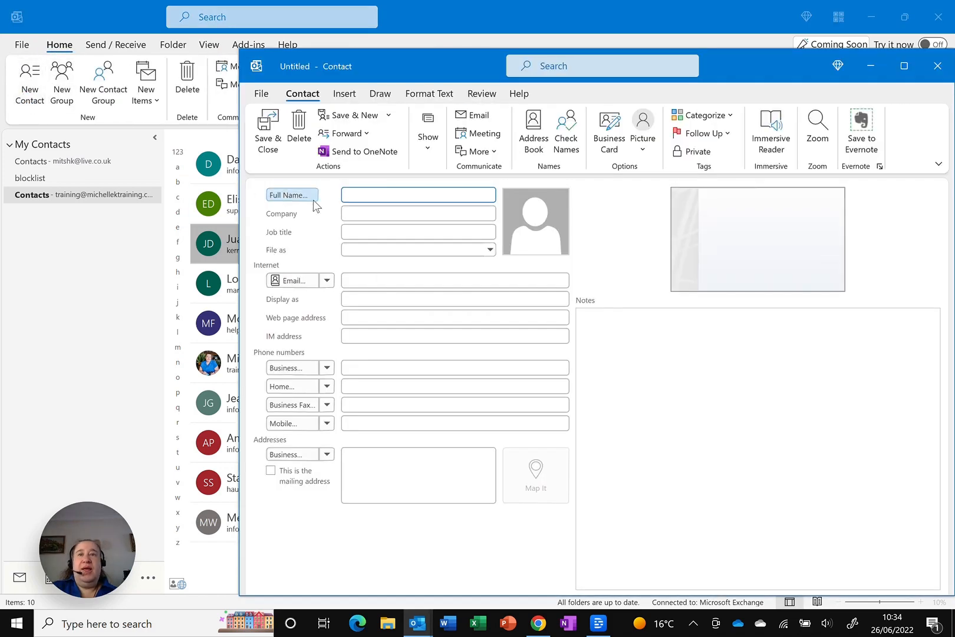
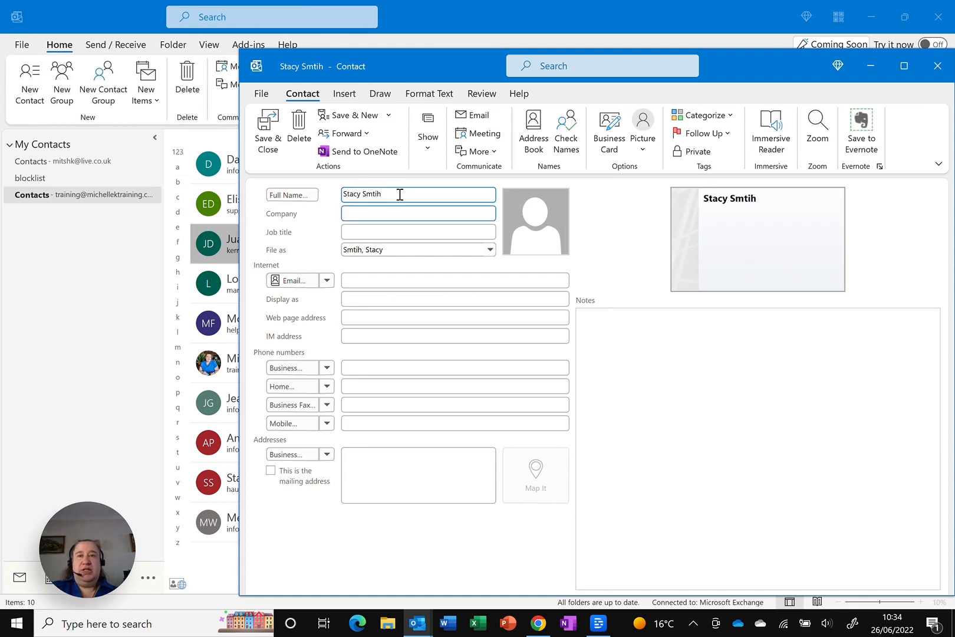
text(Jasper.ai)
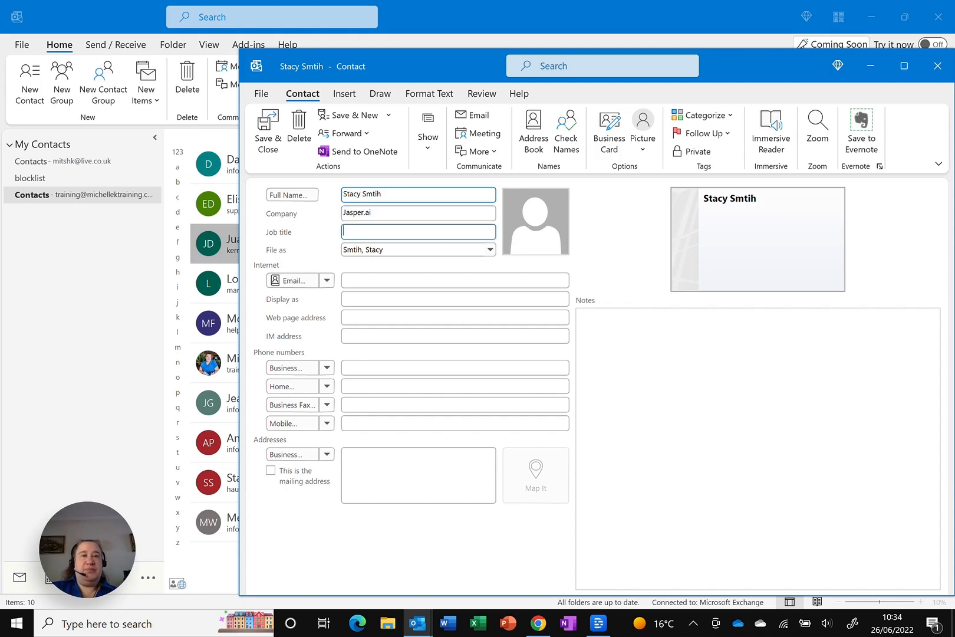
text(Client Manager)
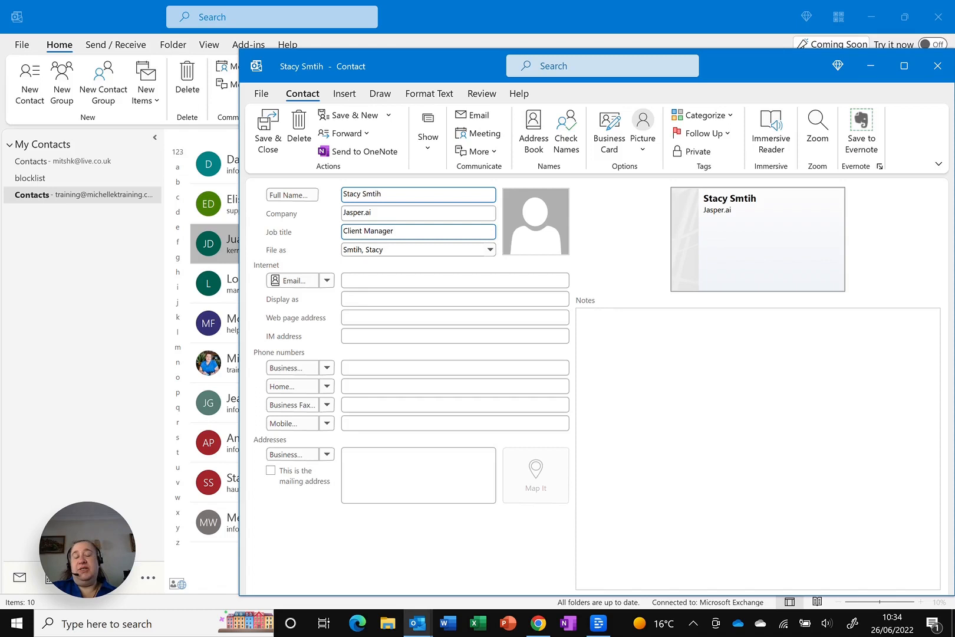
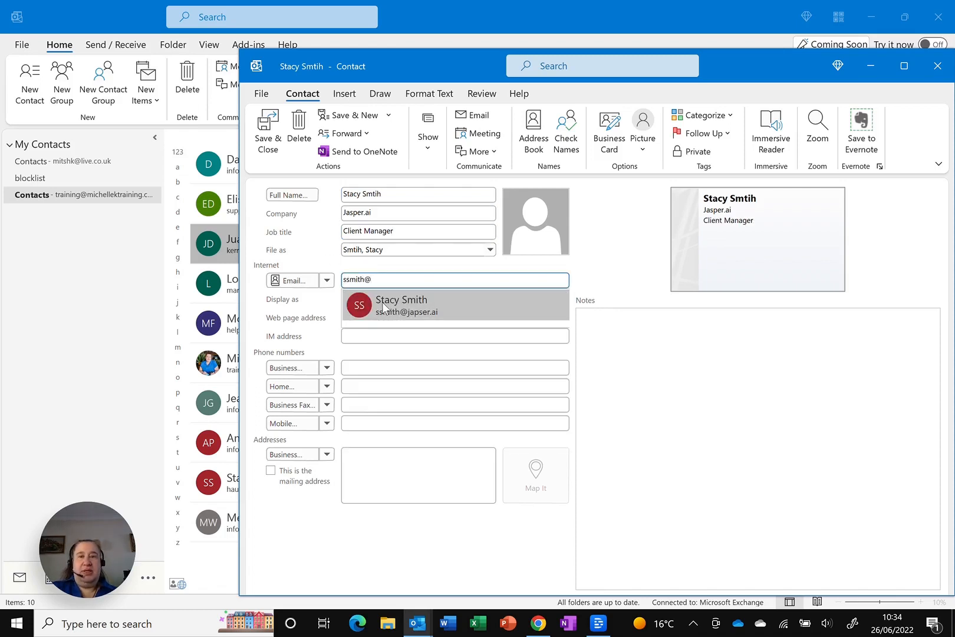
click(401, 304)
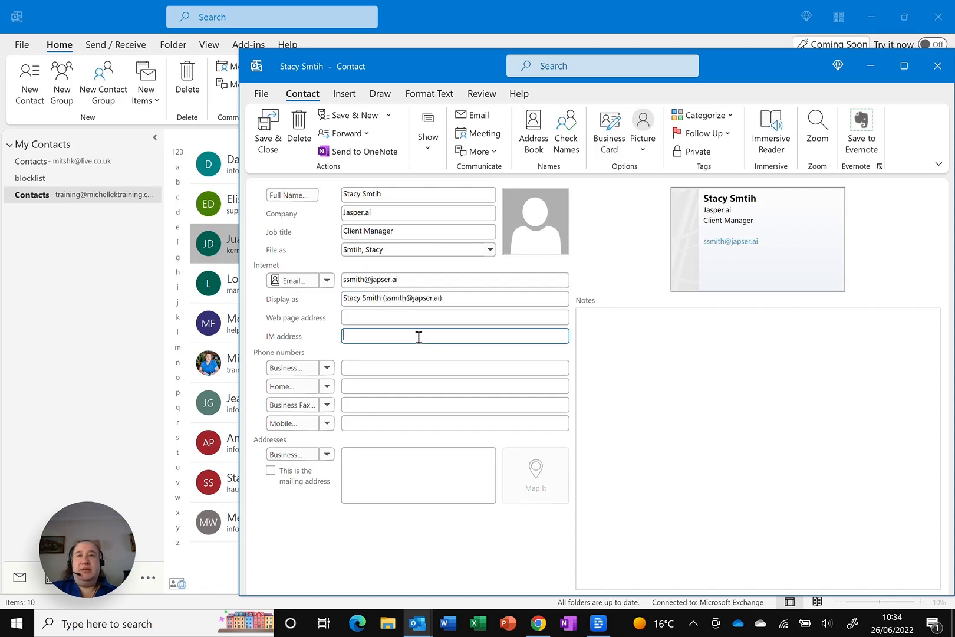
click(417, 193)
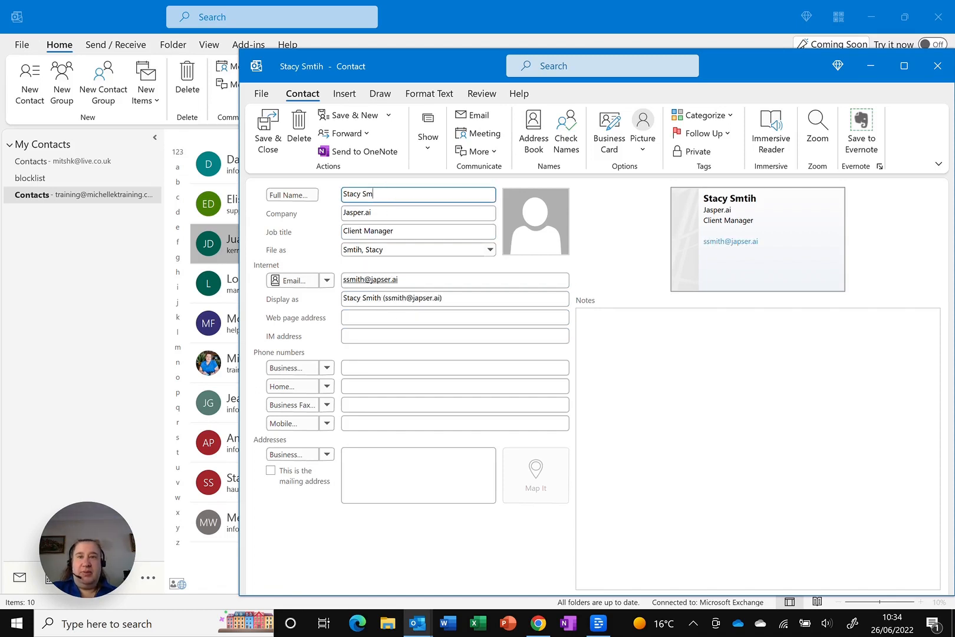
text(ith)
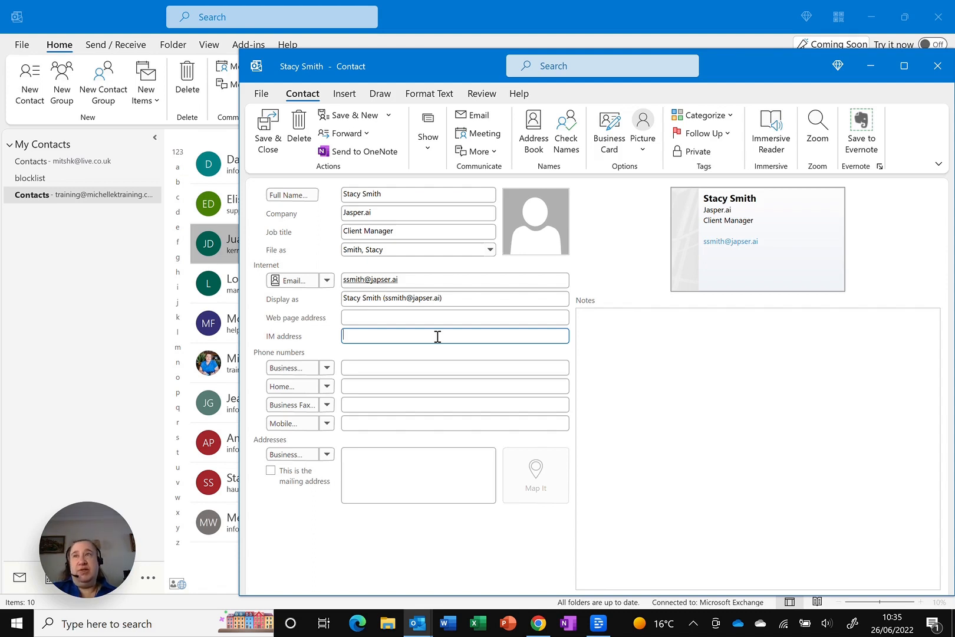
click(418, 193)
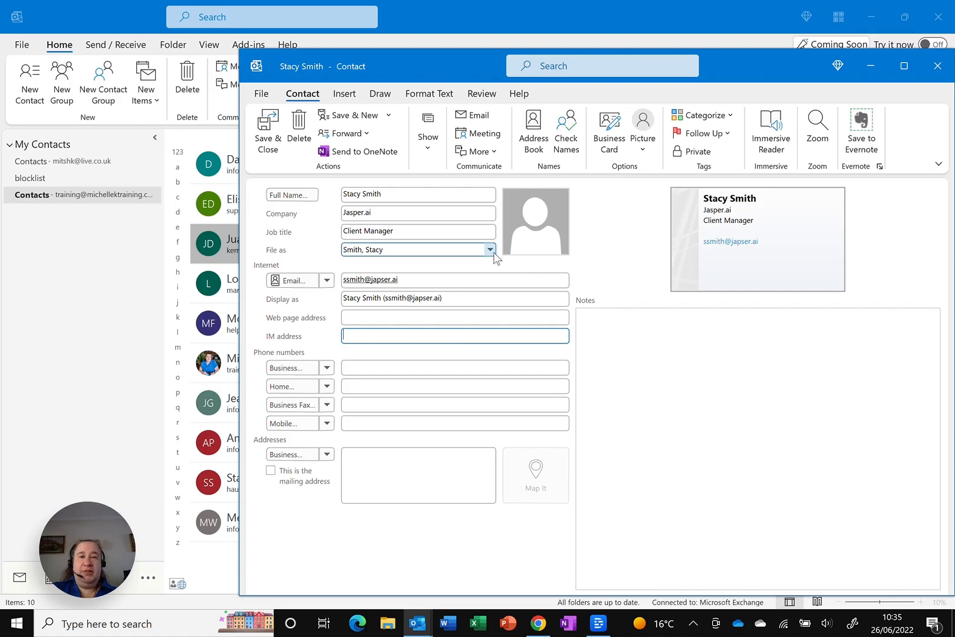
click(489, 248)
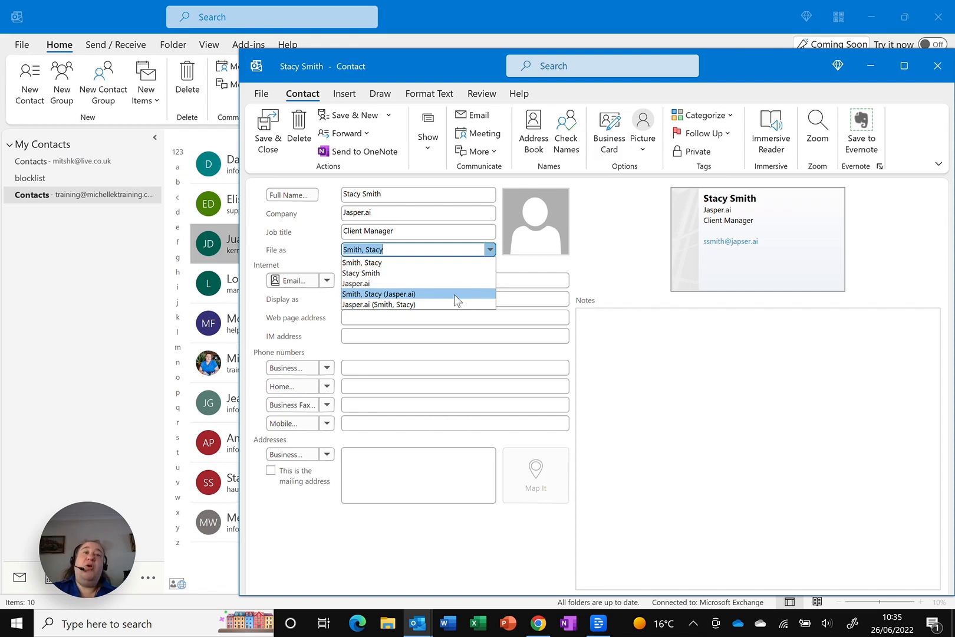
mouse_move(437, 304)
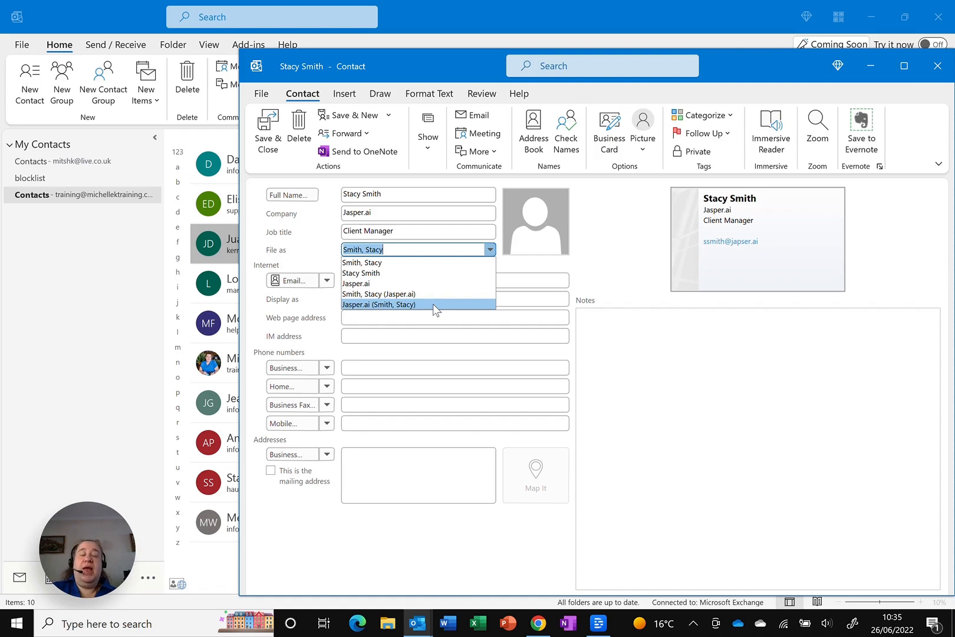
click(378, 304)
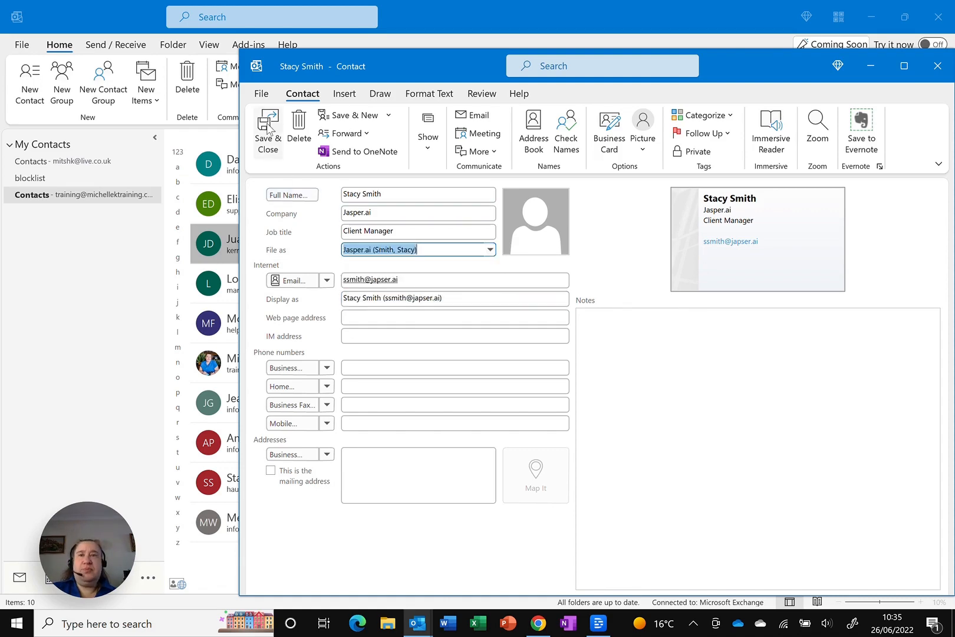
click(266, 132)
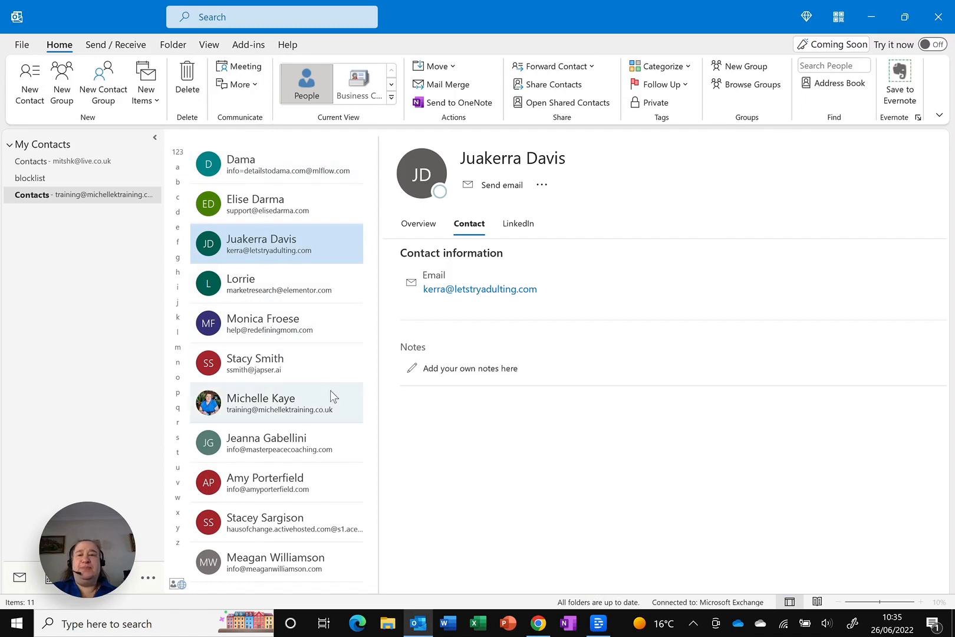
click(274, 362)
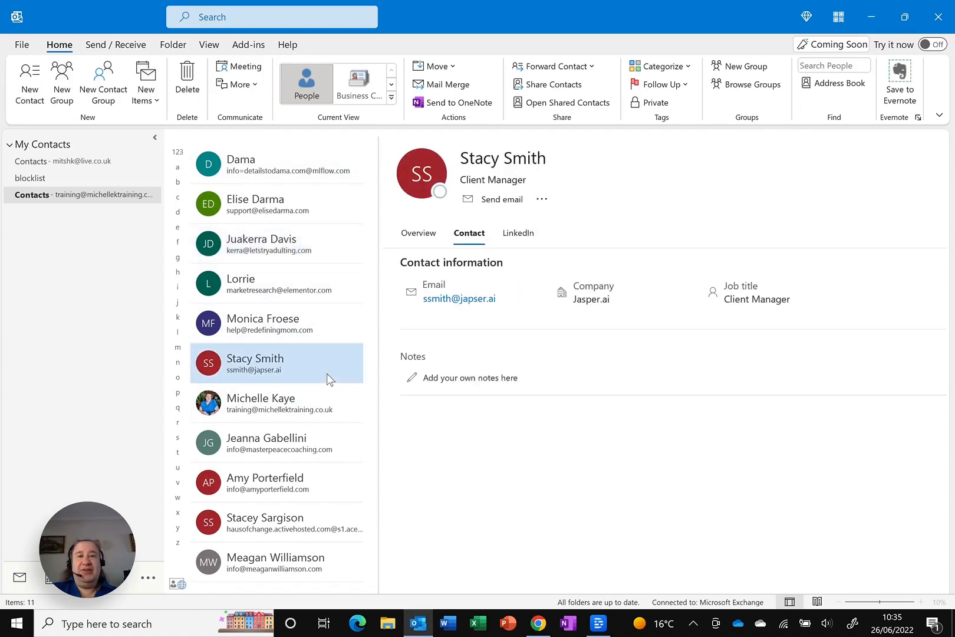
mouse_move(217, 341)
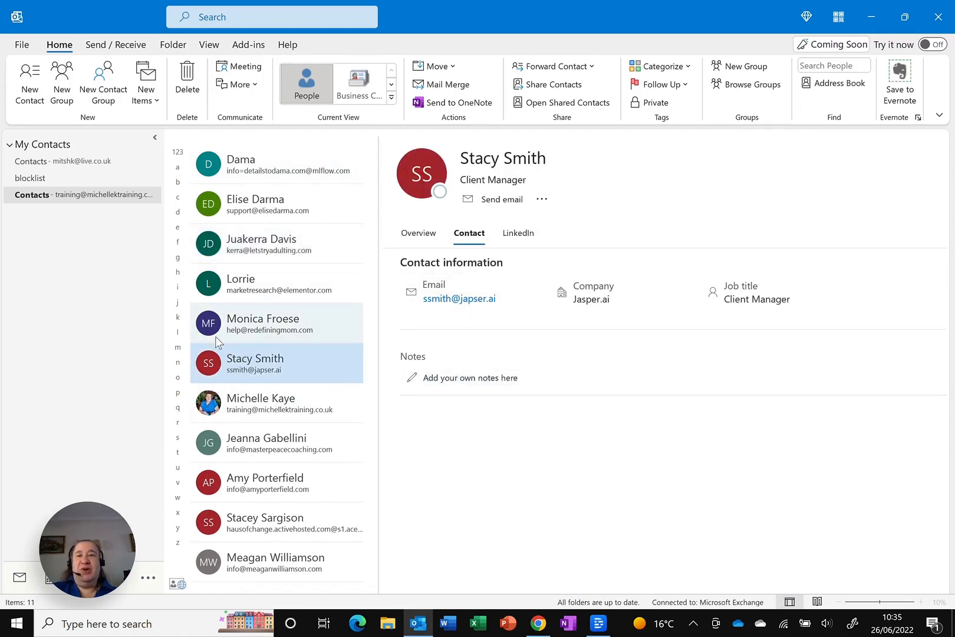
mouse_move(231, 367)
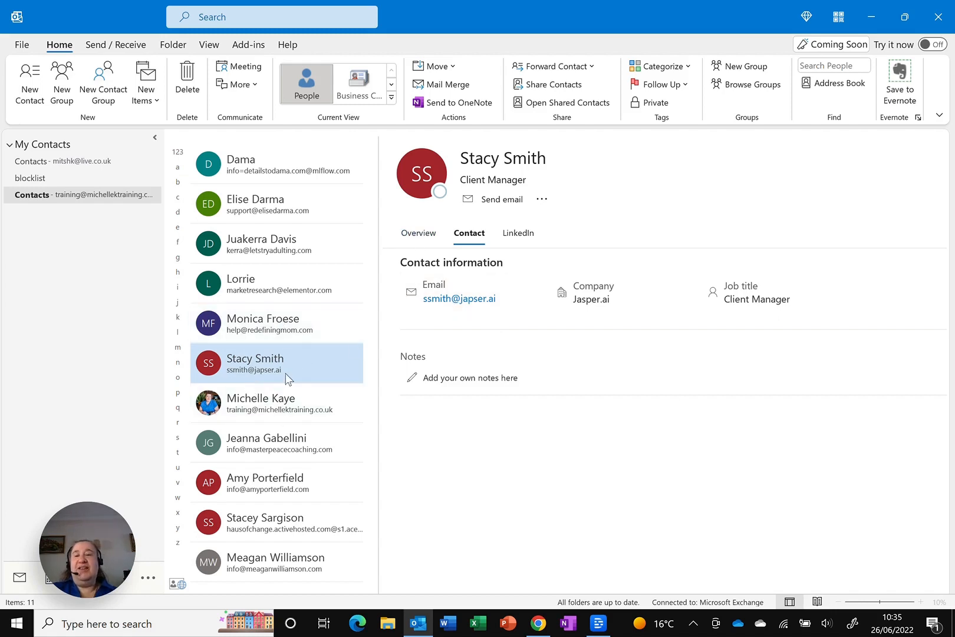
mouse_move(273, 379)
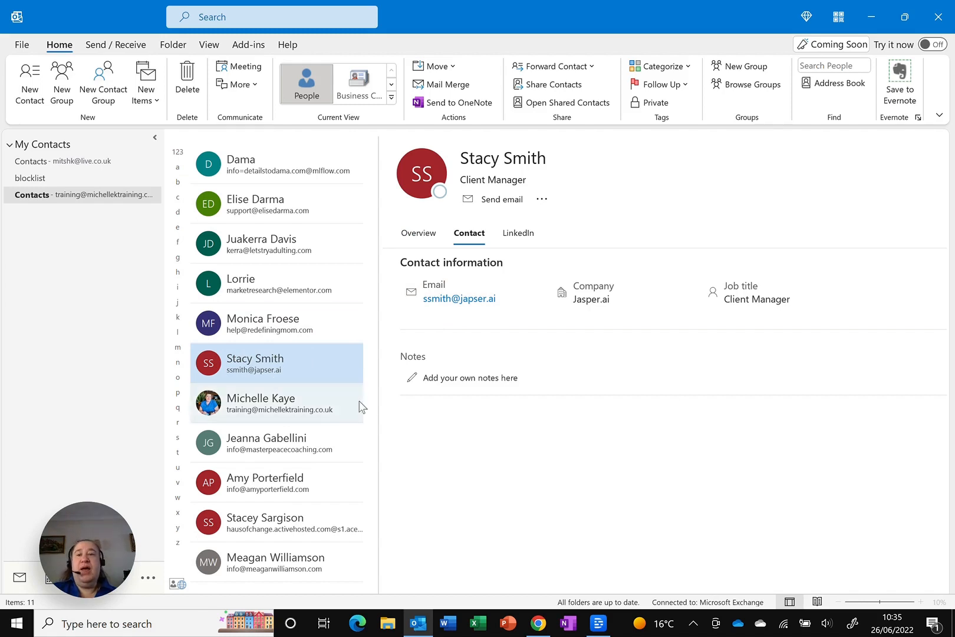
mouse_move(312, 515)
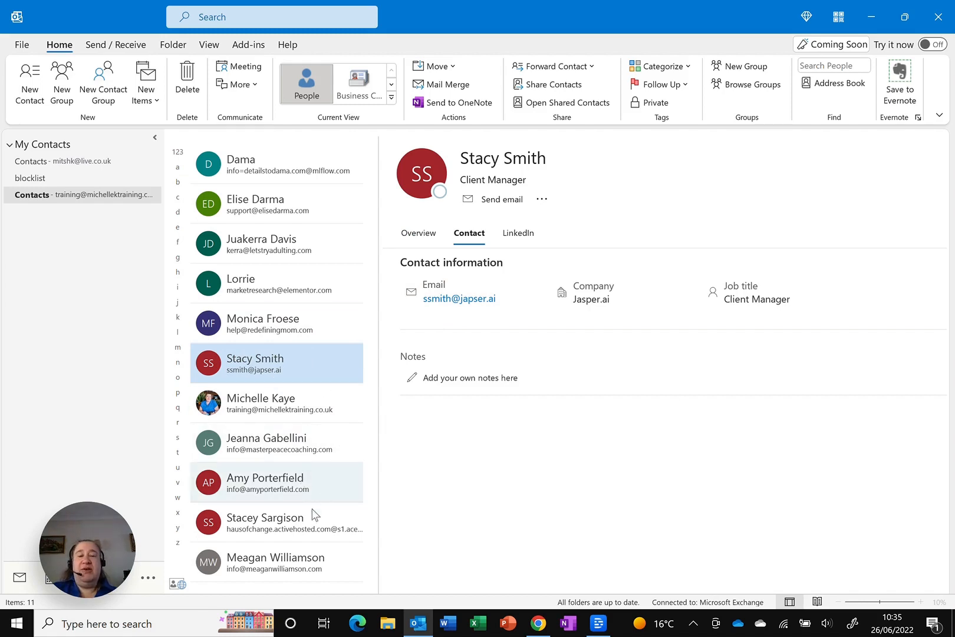
click(274, 521)
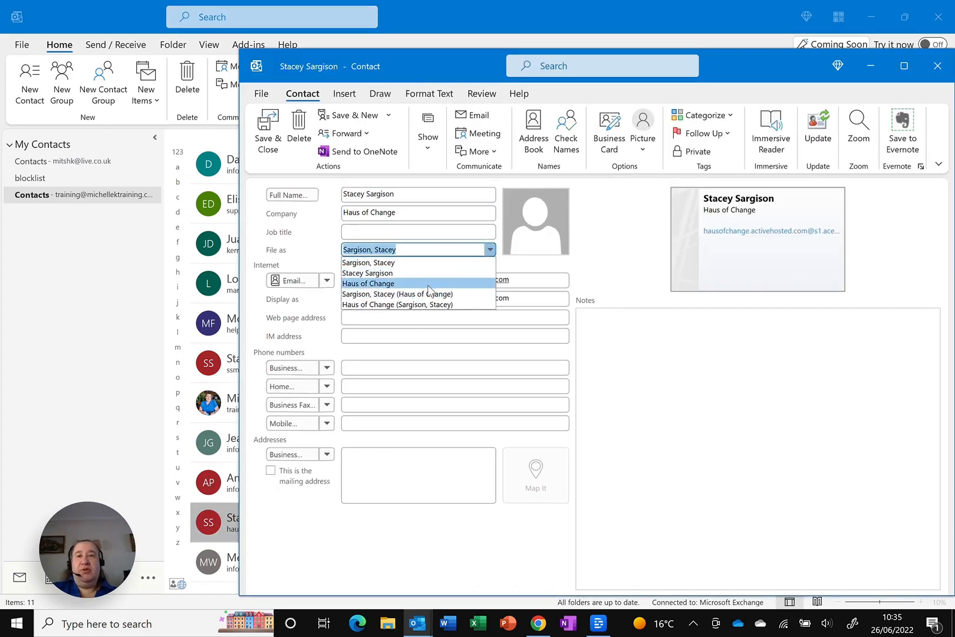
click(396, 294)
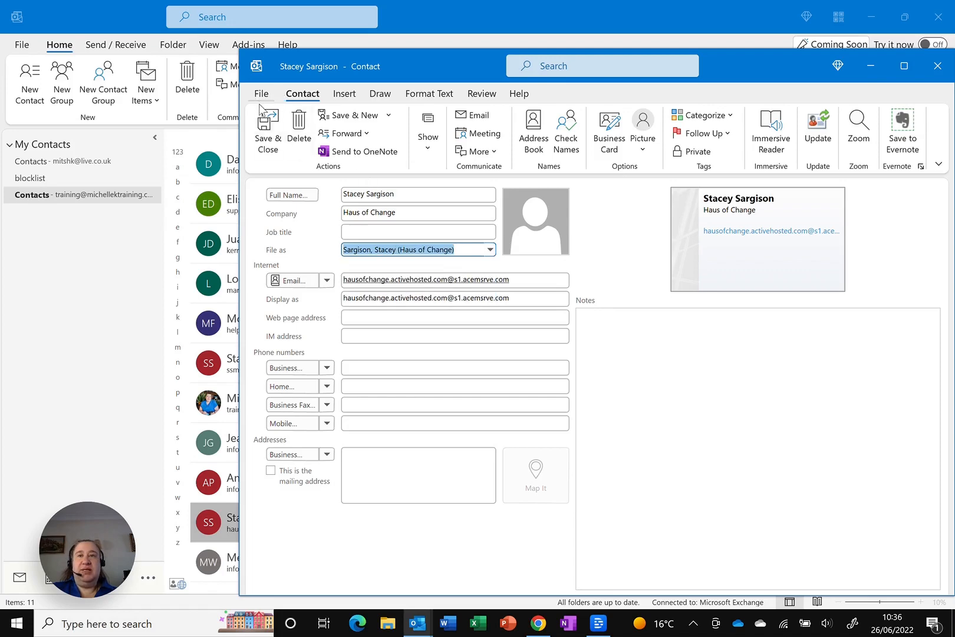
click(266, 131)
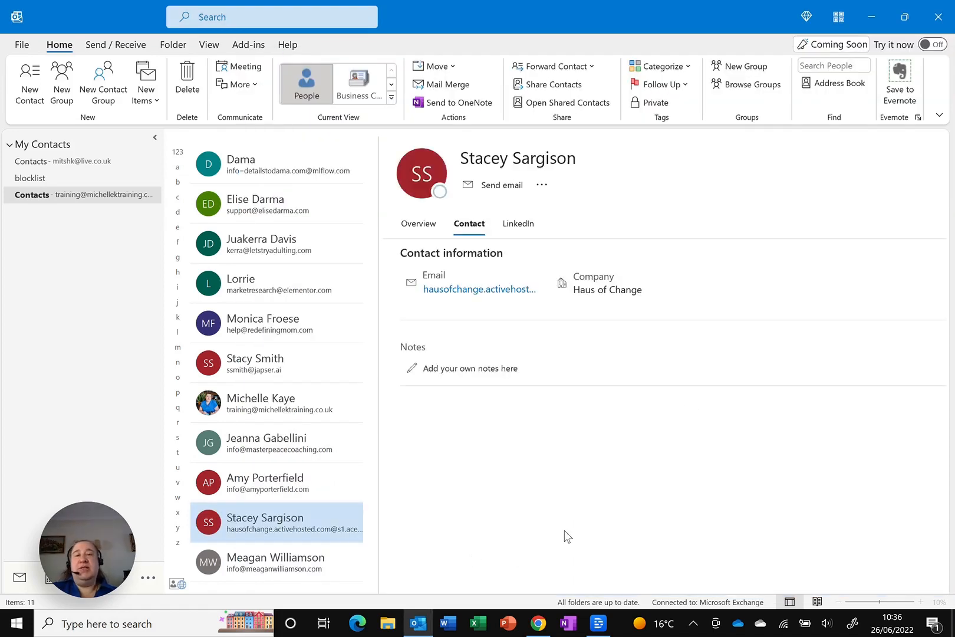